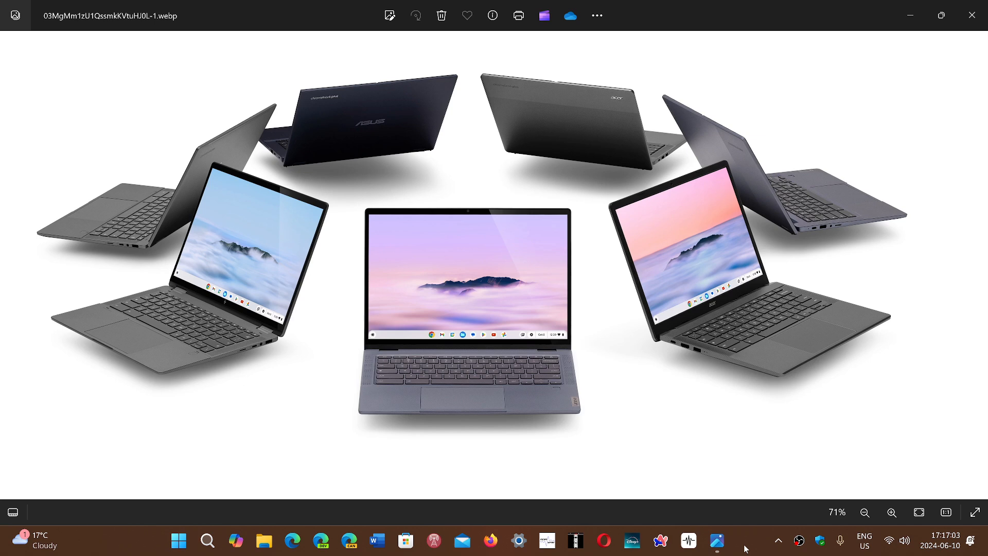
pyautogui.moveTo(751, 502)
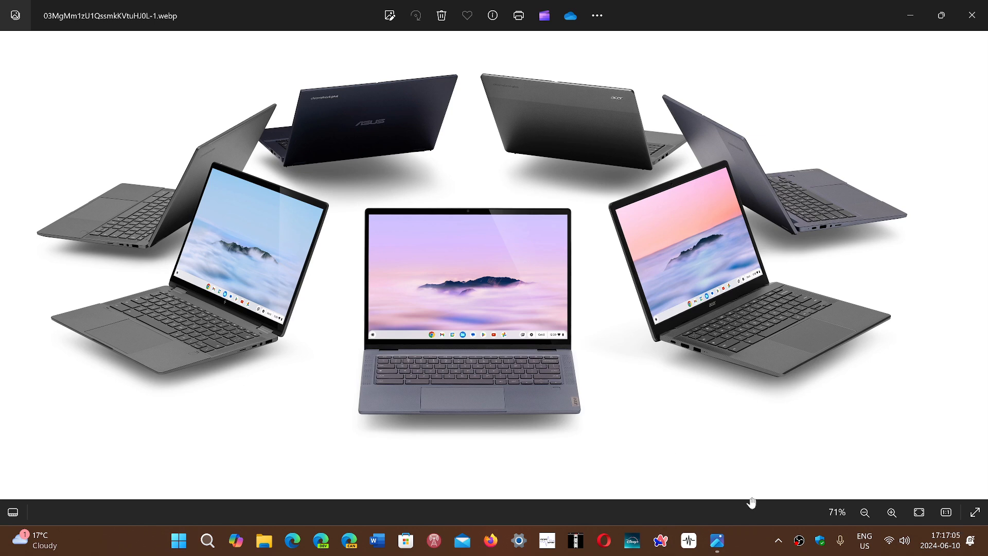
pyautogui.moveTo(747, 546)
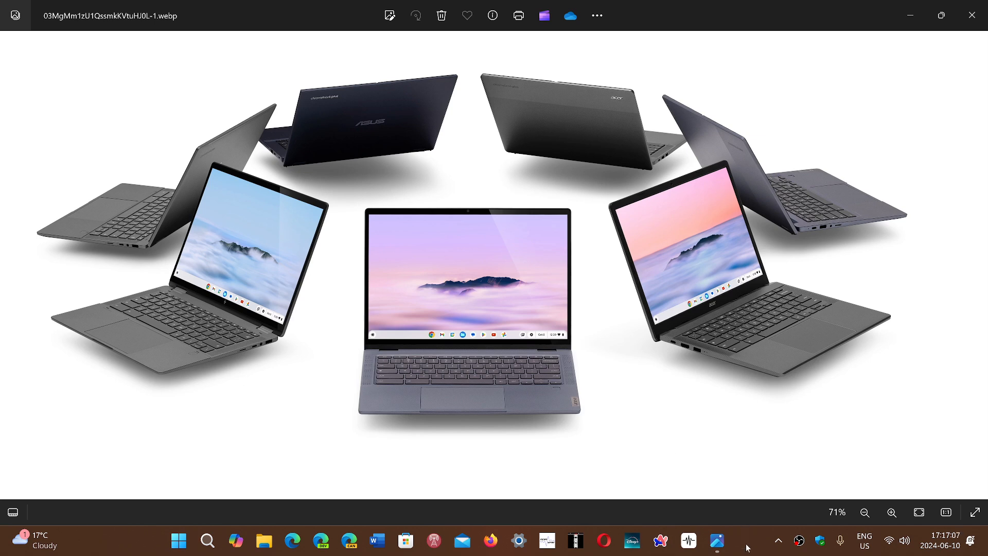